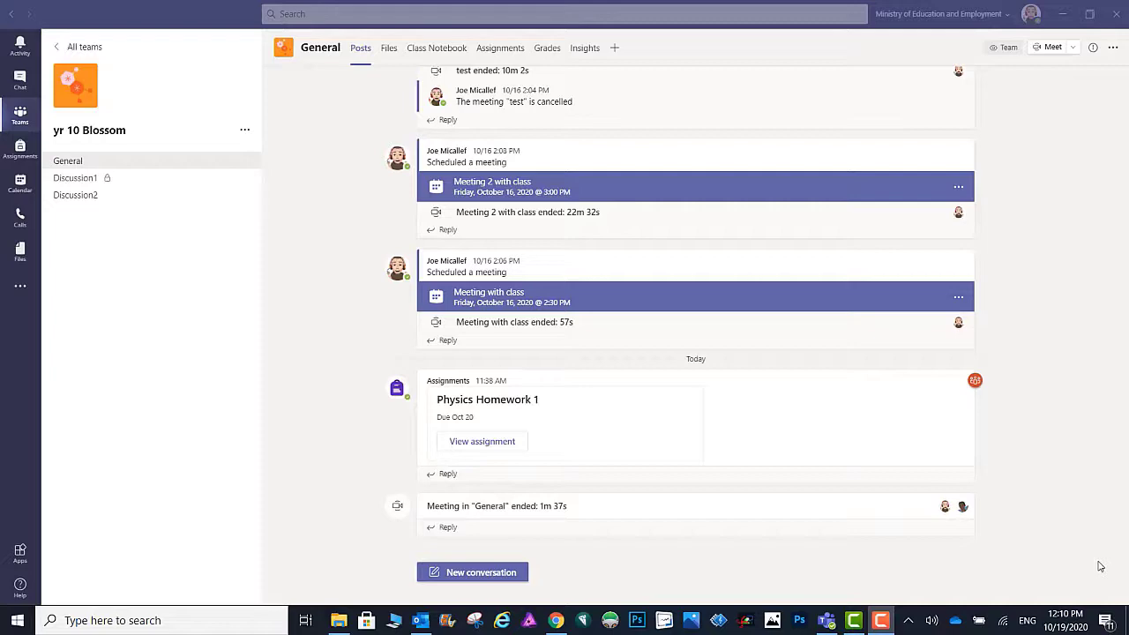
pyautogui.moveTo(711, 534)
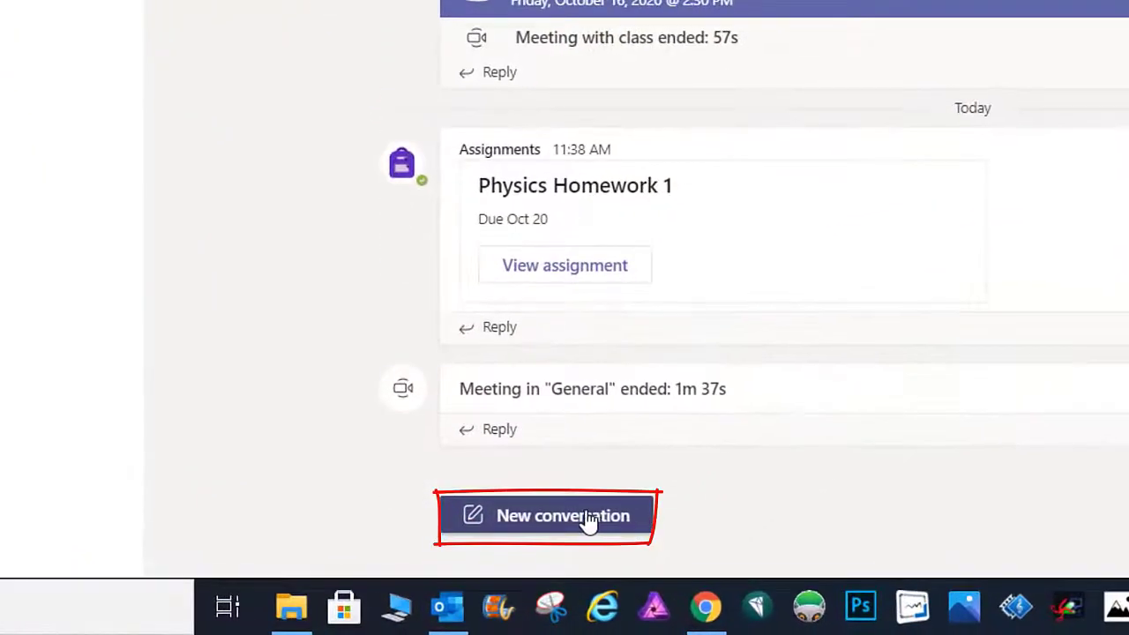
# Start a new announcement post in the General channel of yr 10 Blossom.
pyautogui.click(547, 515)
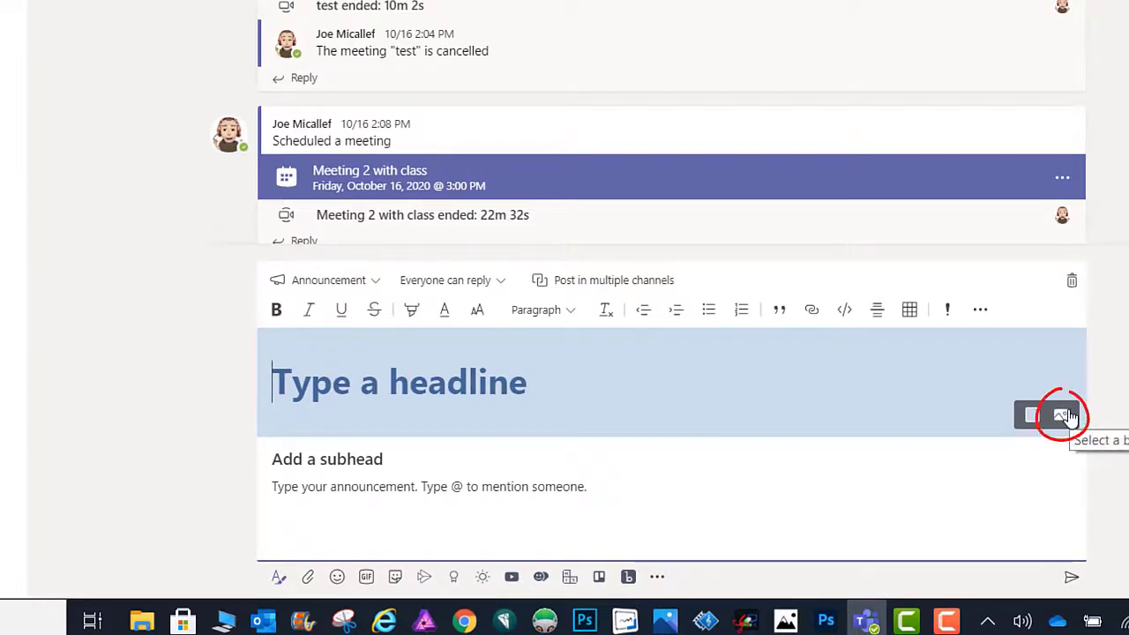
# Apply the built-in dark navy art-supplies illustration as the headline banner background.
pyautogui.click(1062, 414)
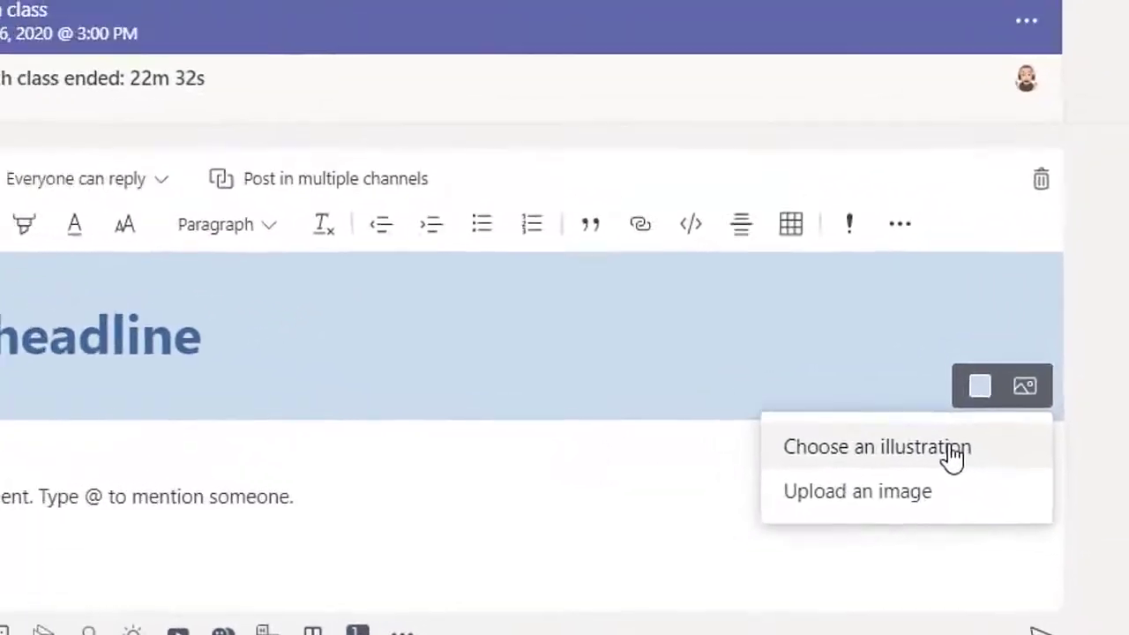
pyautogui.click(877, 446)
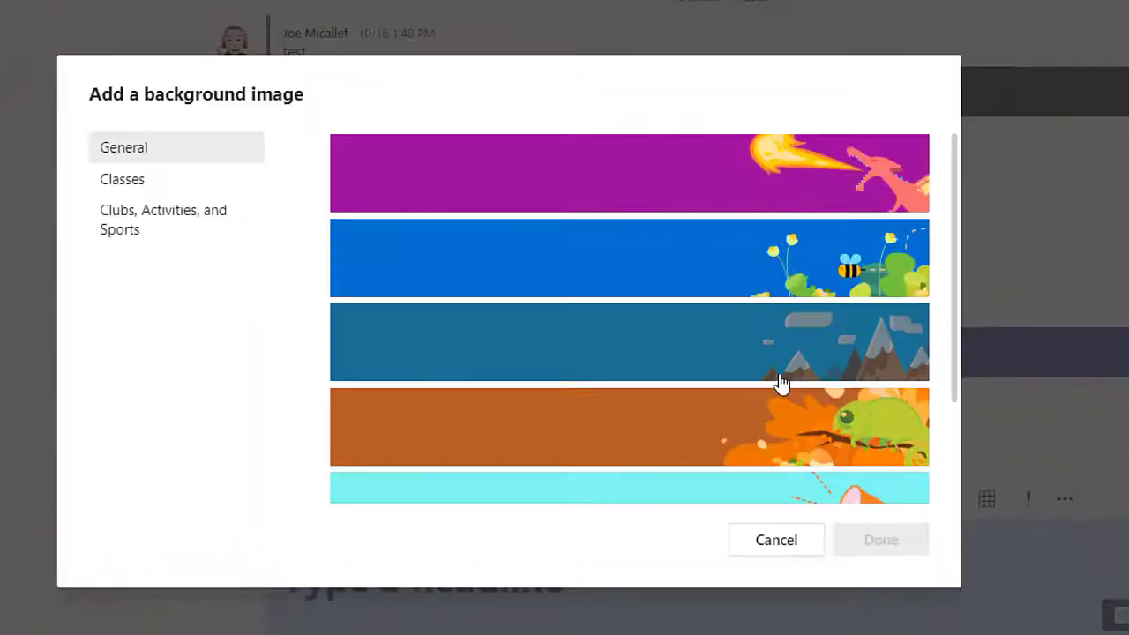
pyautogui.scroll(-3)
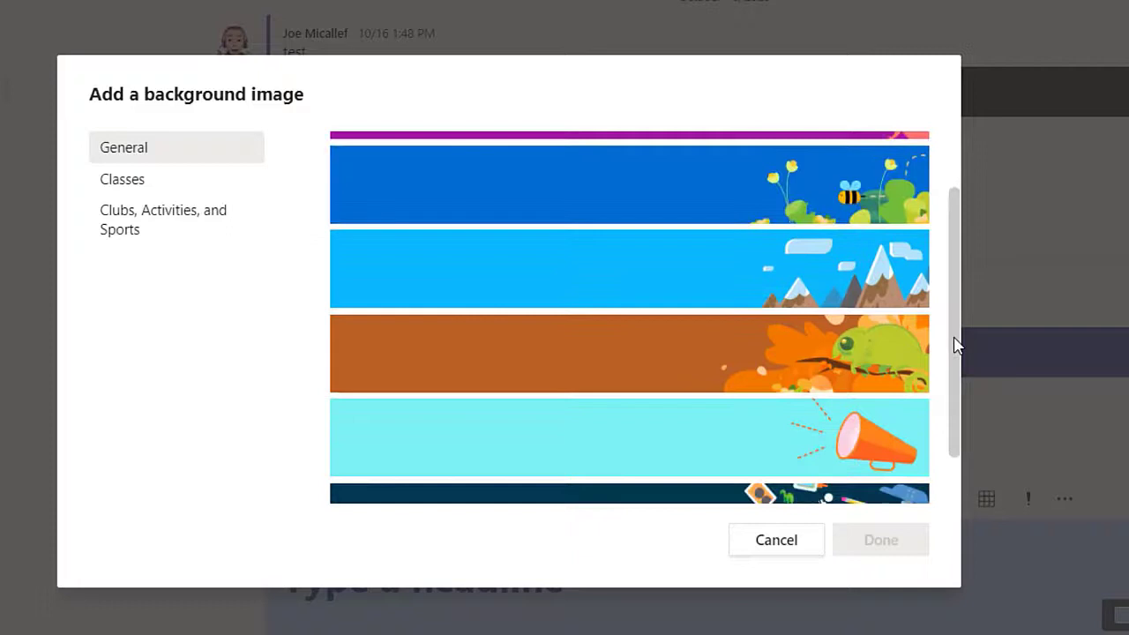
pyautogui.scroll(-3)
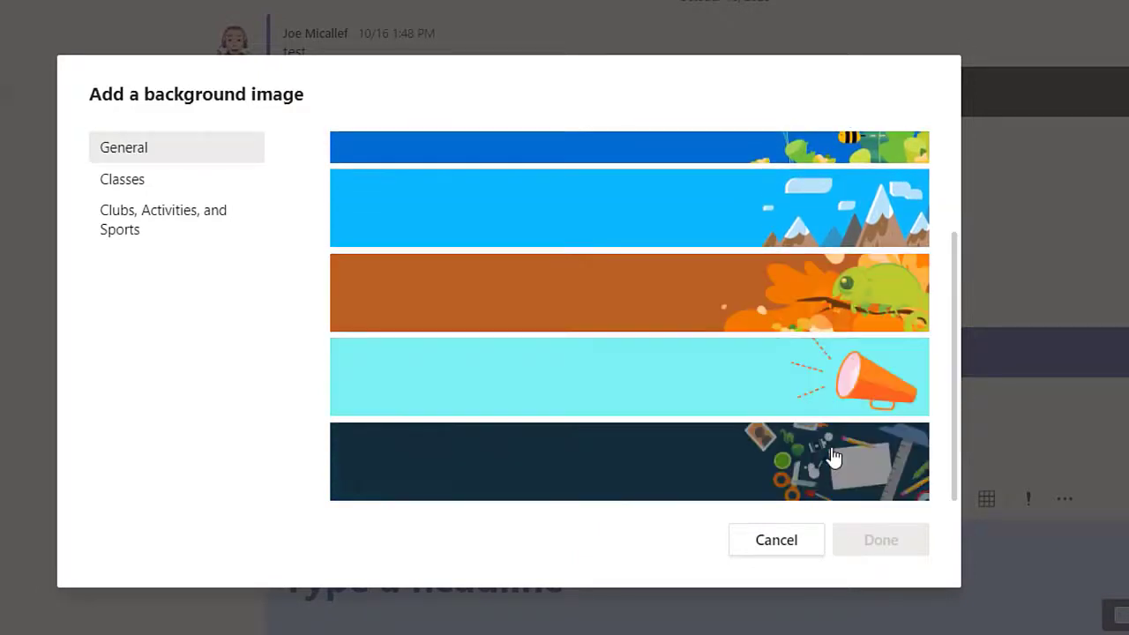
pyautogui.click(628, 462)
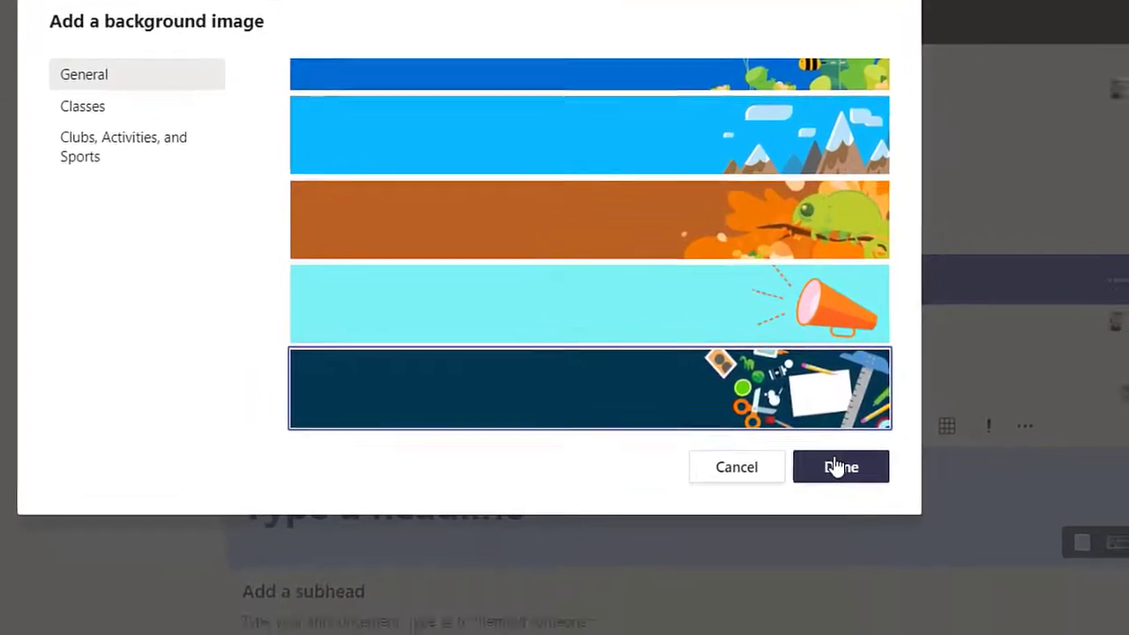
pyautogui.click(839, 466)
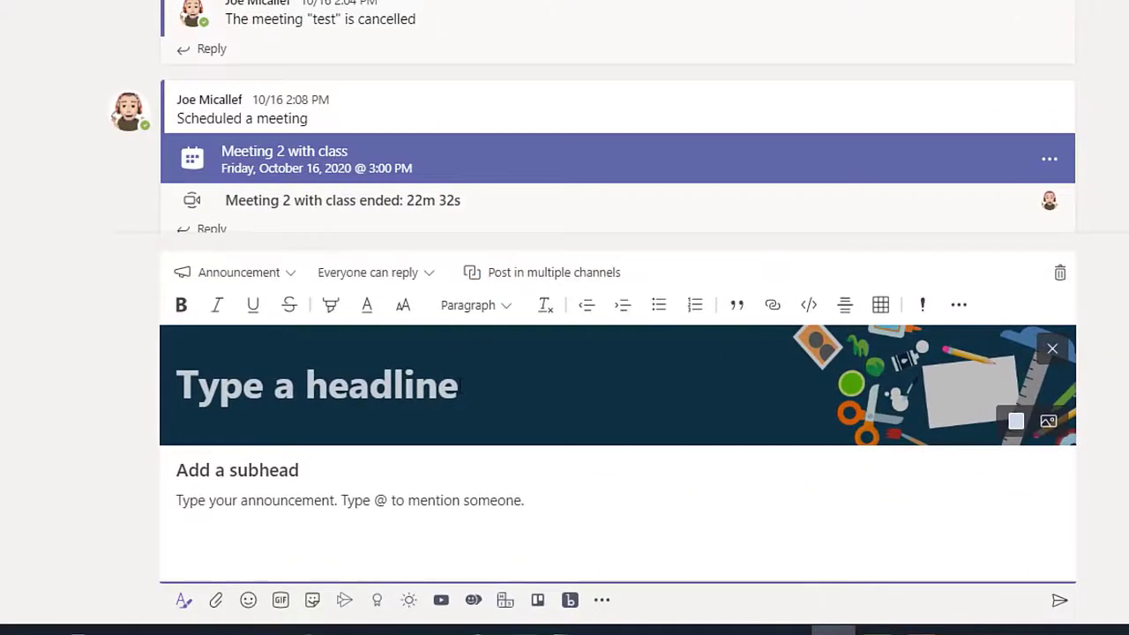
# Enter the headline 'New activity for next lesson'.
pyautogui.write('Ac')
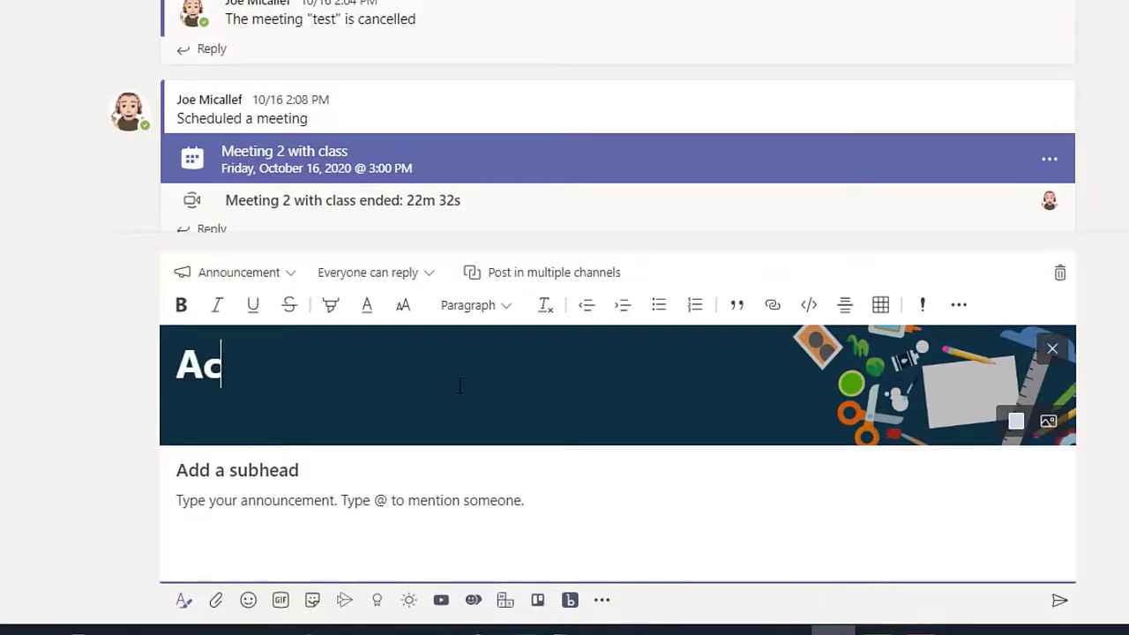
pyautogui.write('New activity f')
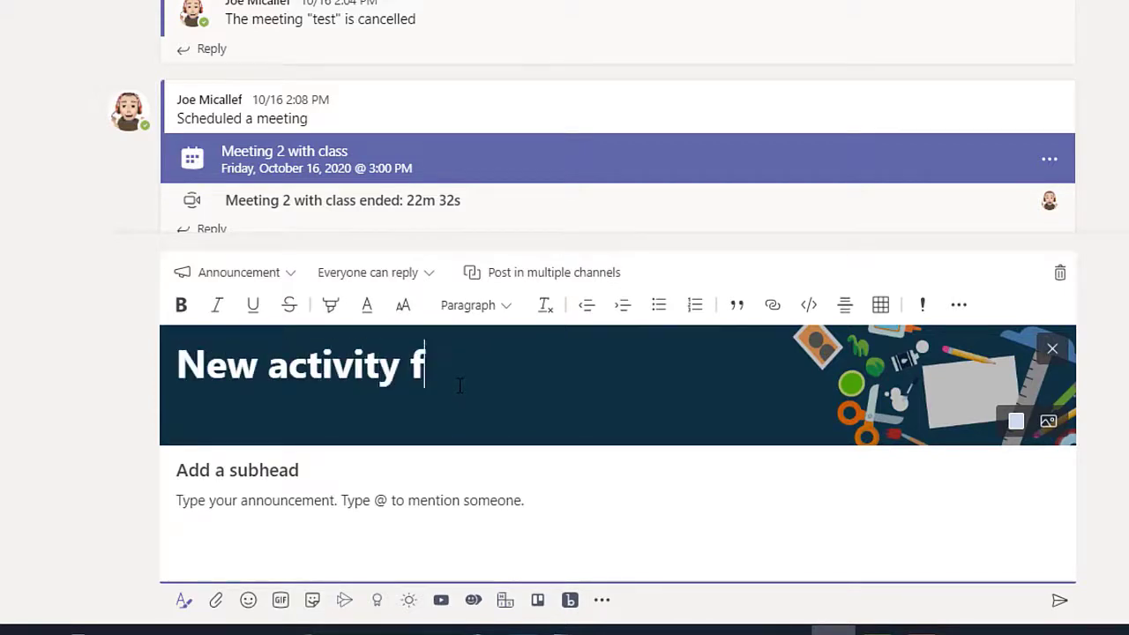
pyautogui.write('or next')
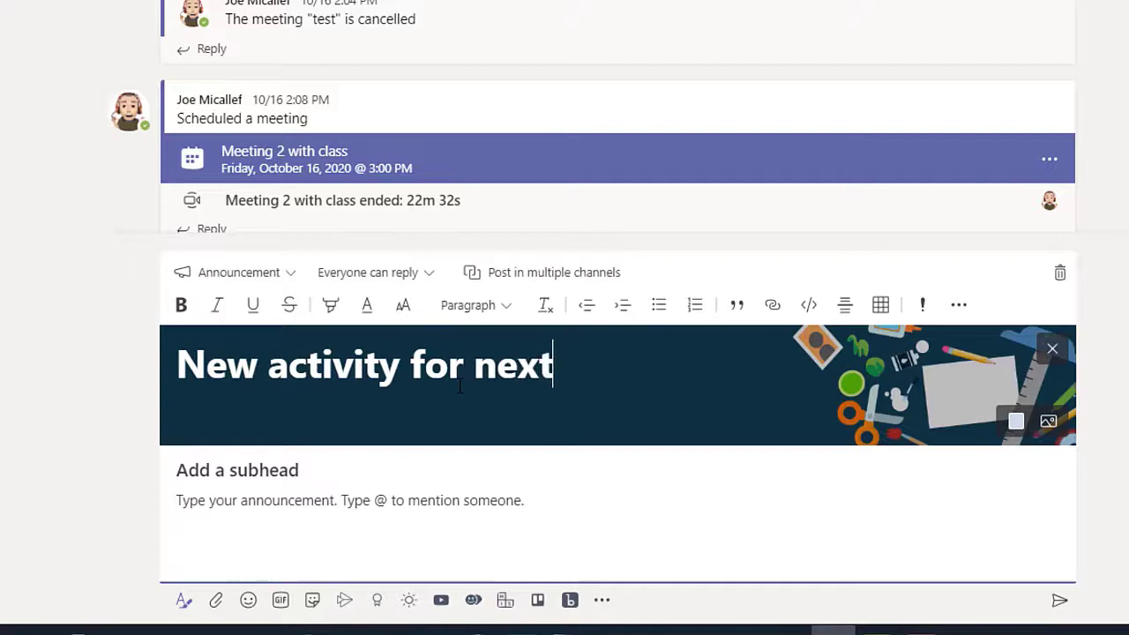
pyautogui.write('lesson')
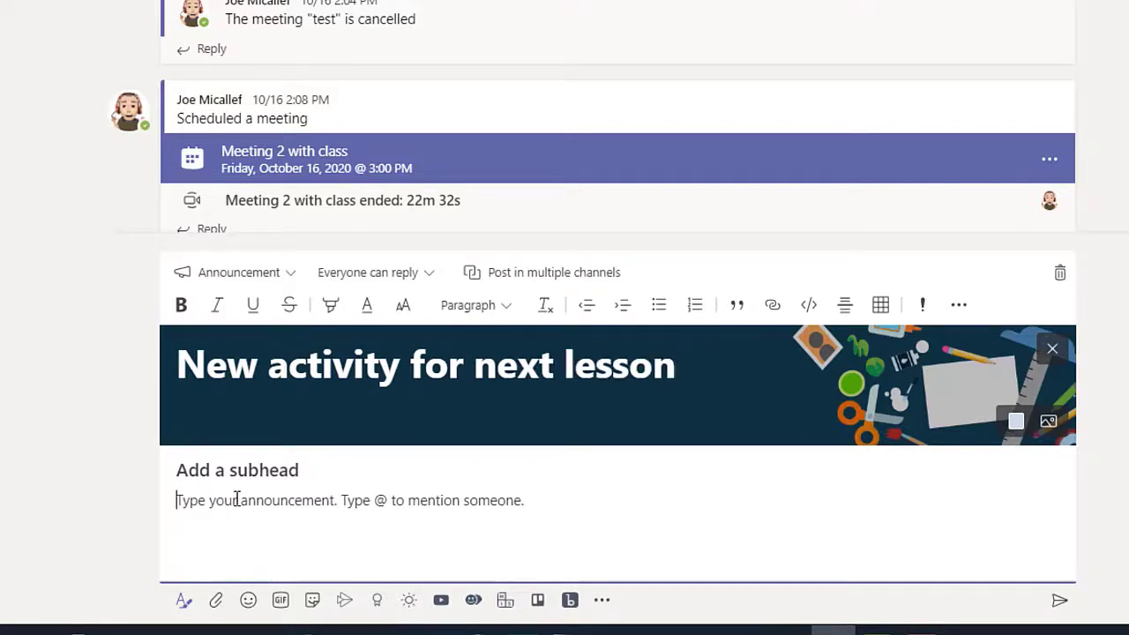
# Enter body 'Bring your drawing books' and subhead 'For the art lesson'.
pyautogui.write('Bring you')
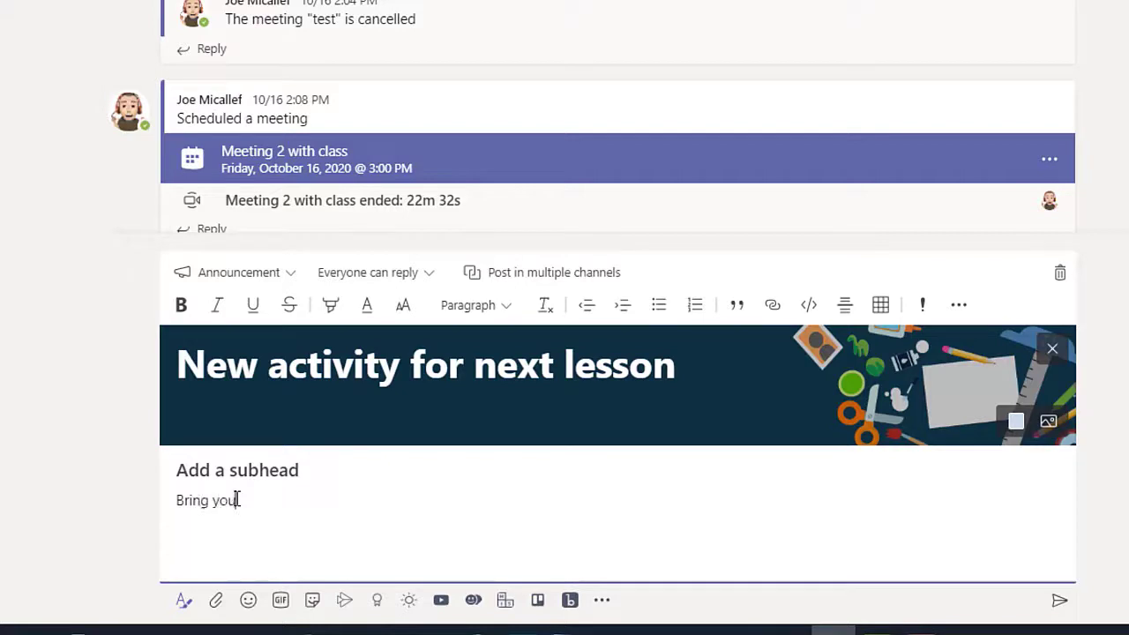
pyautogui.write('draw')
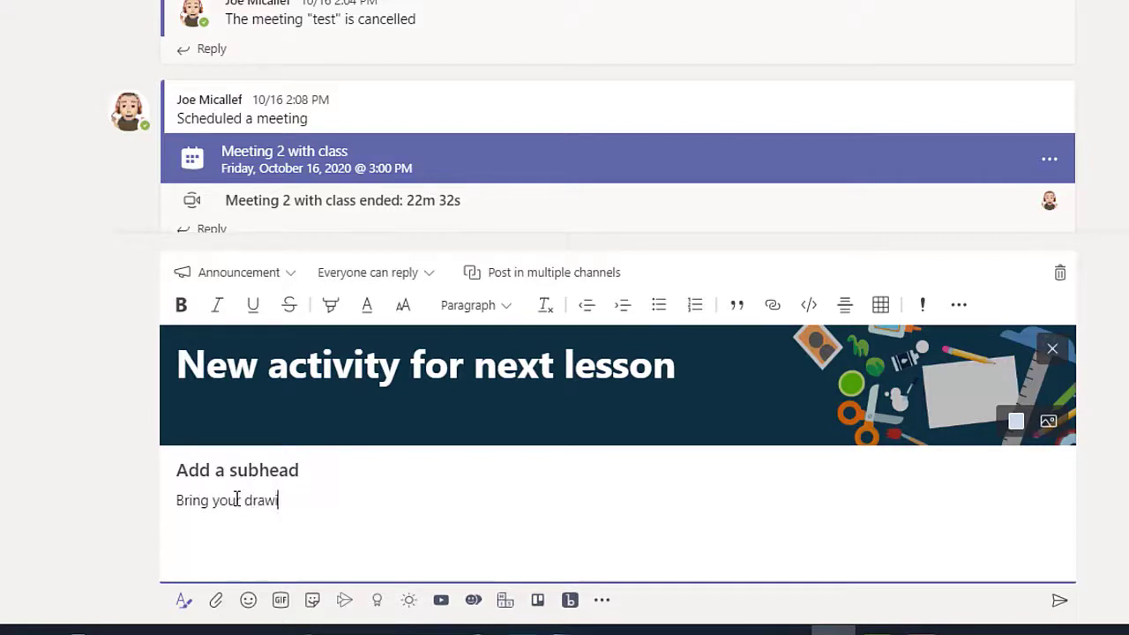
pyautogui.write('ing books')
pyautogui.click(617, 469)
pyautogui.write('For the a')
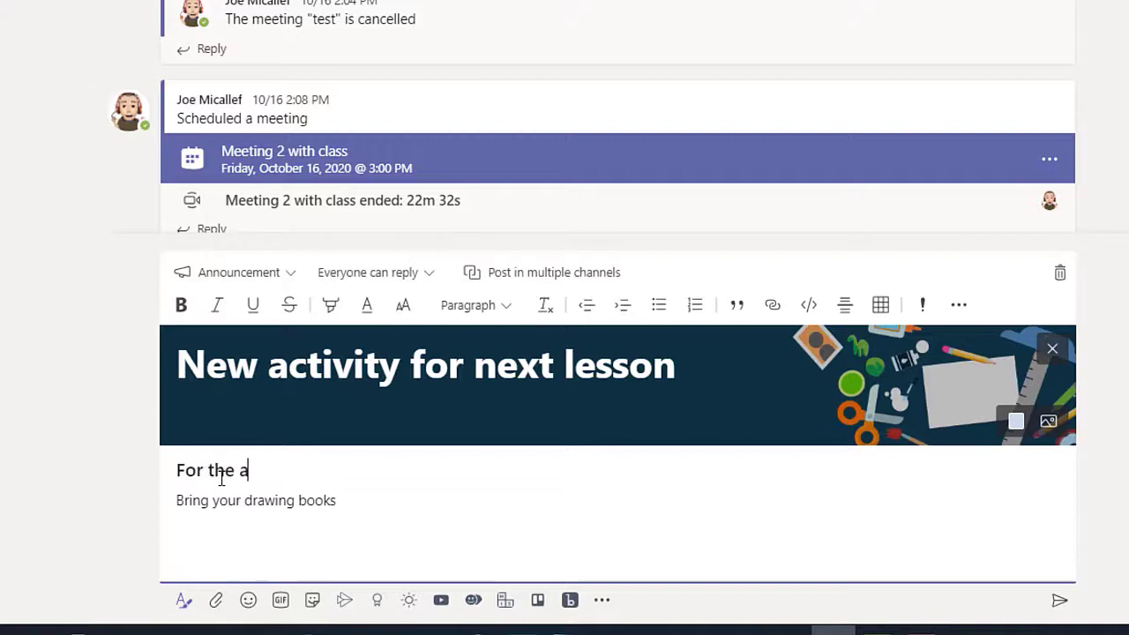
pyautogui.write('rt lesson')
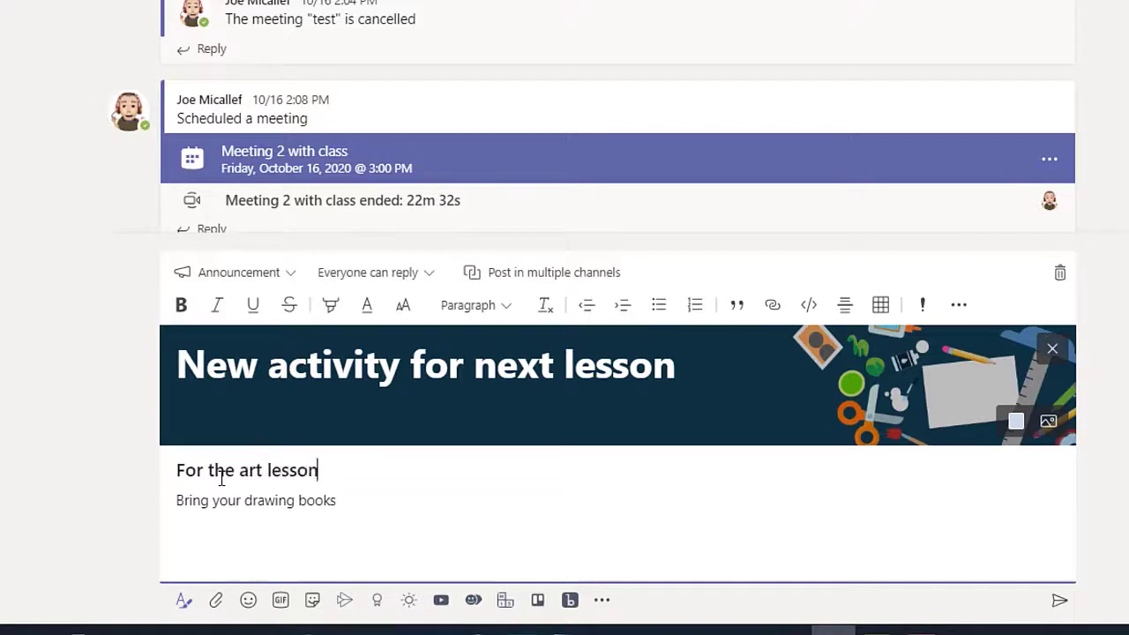
pyautogui.moveTo(333, 515)
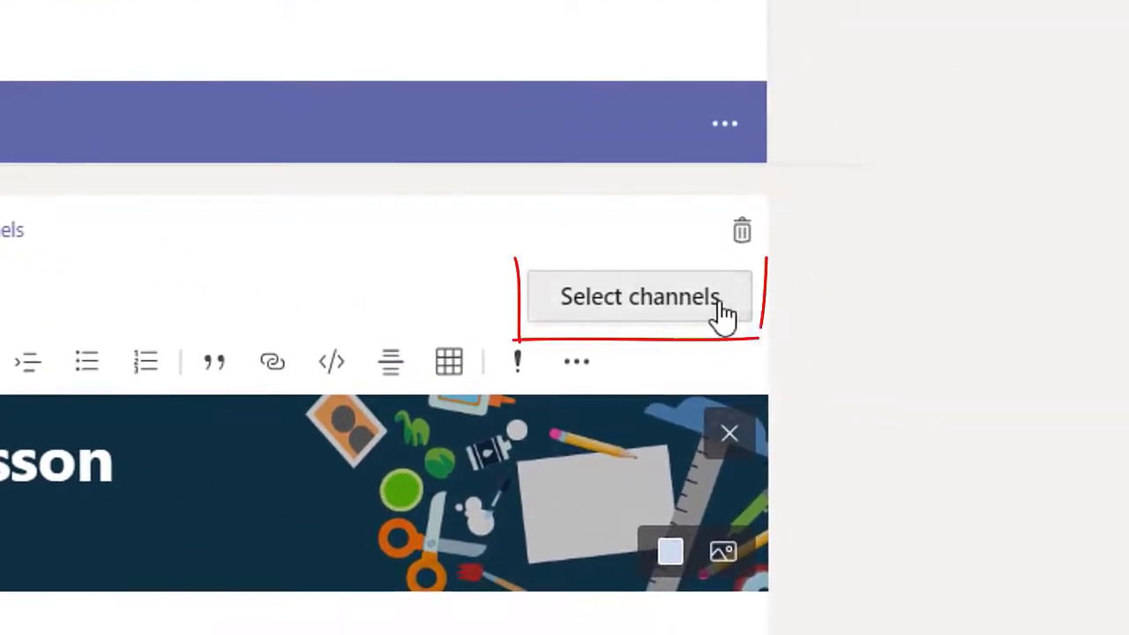
# Confirm the General channel and send the announcement to the feed.
pyautogui.click(638, 297)
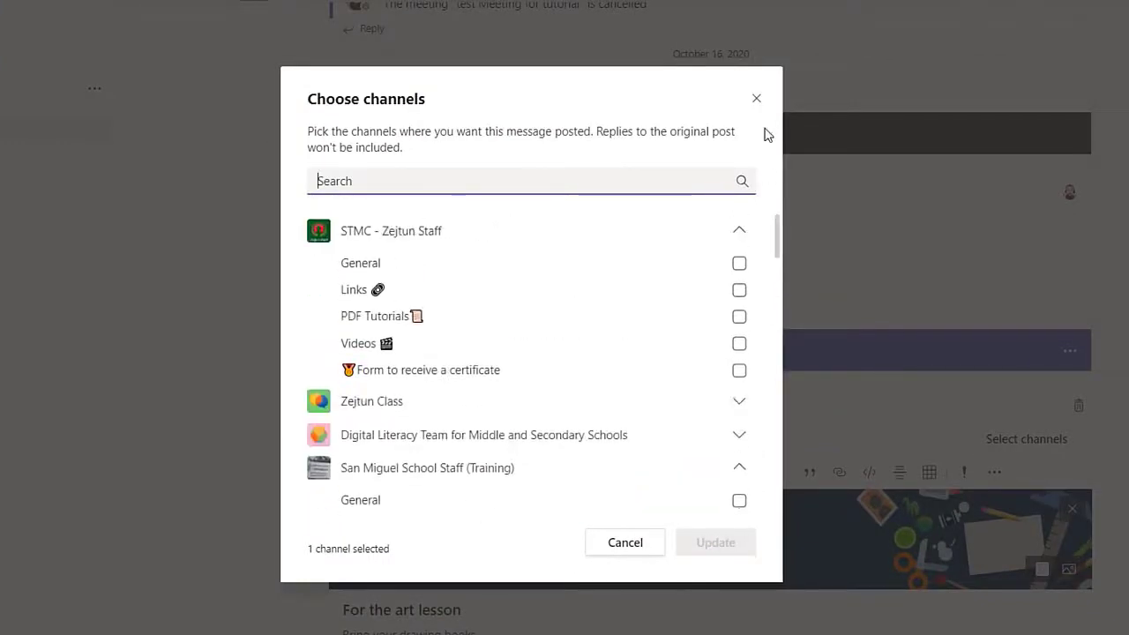
pyautogui.click(625, 543)
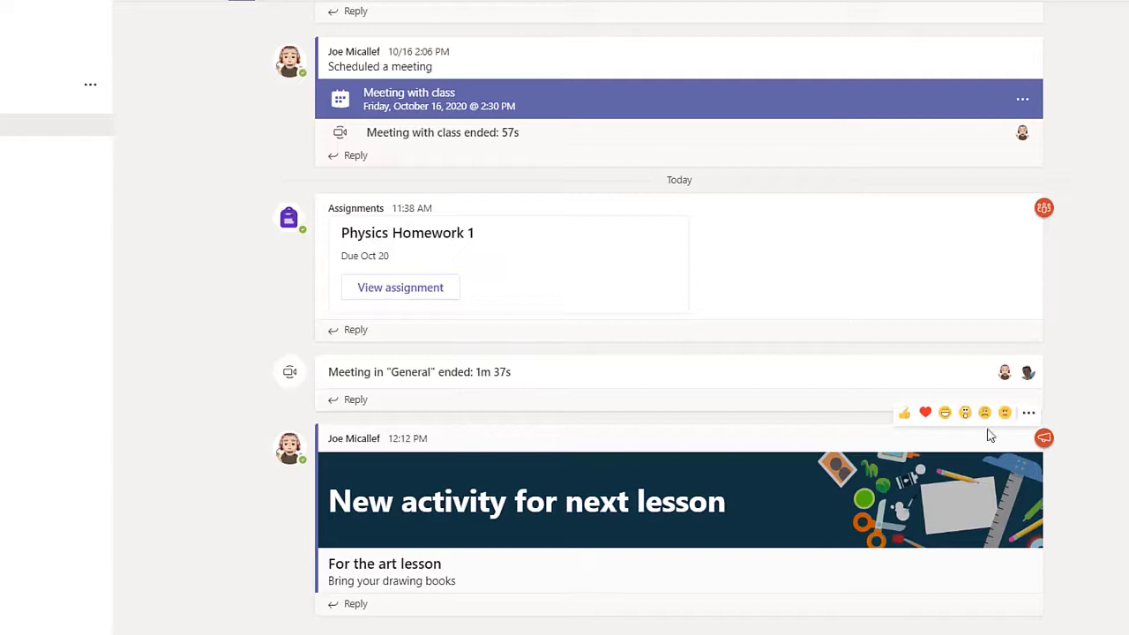
# Reopen the posted 'New activity for next lesson' announcement via More options > Edit.
pyautogui.click(1028, 412)
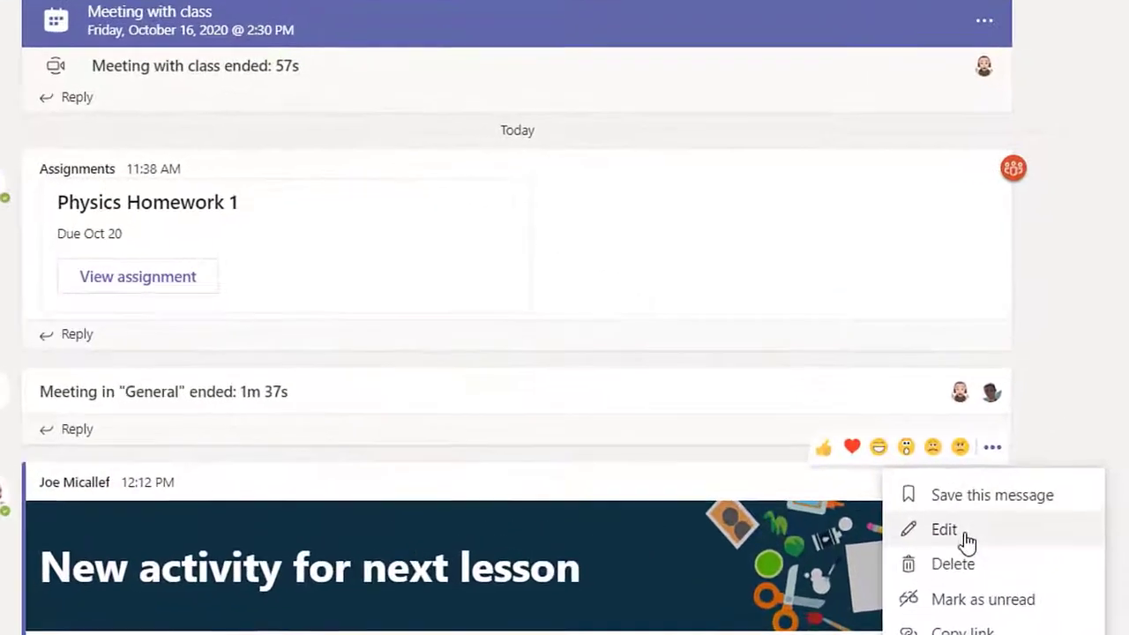
pyautogui.click(943, 529)
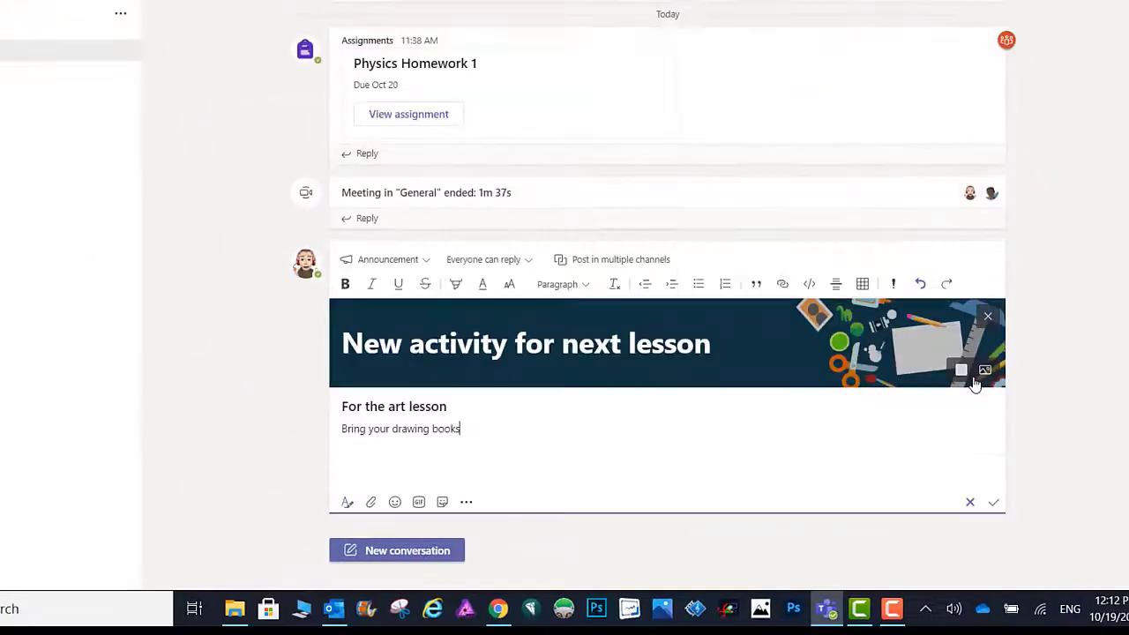